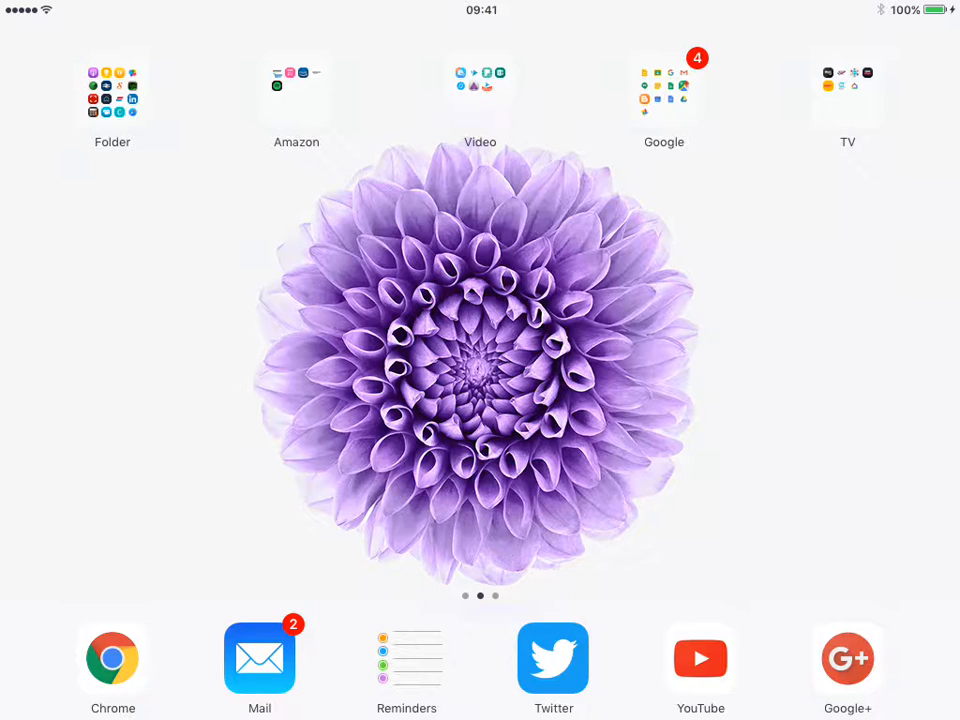
Launch Google Keep from the home screen to show the notes board
click(663, 90)
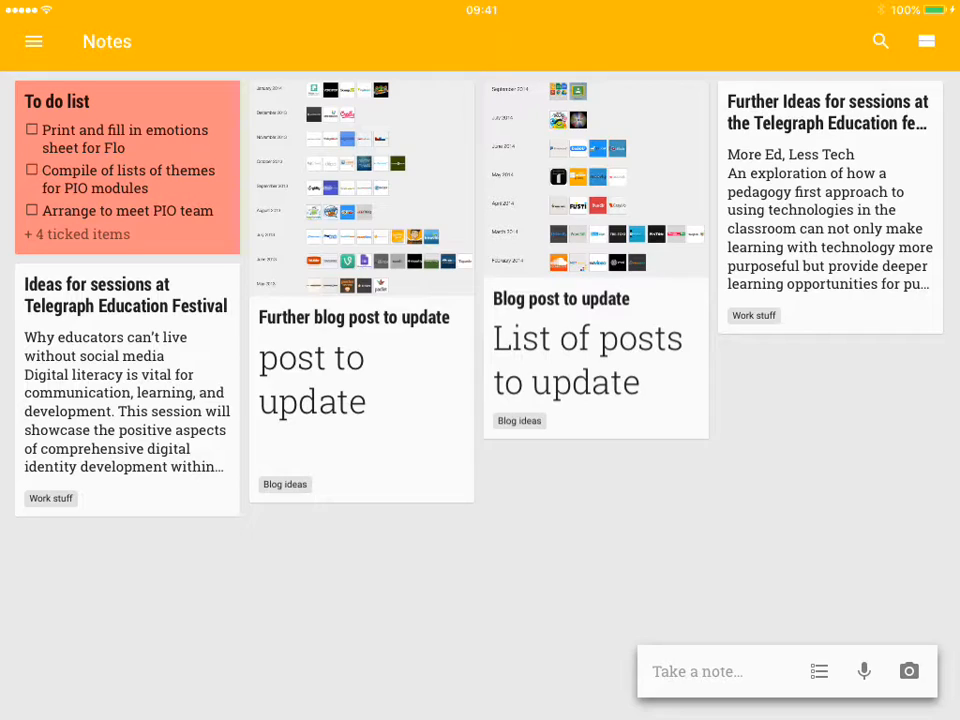
click(718, 671)
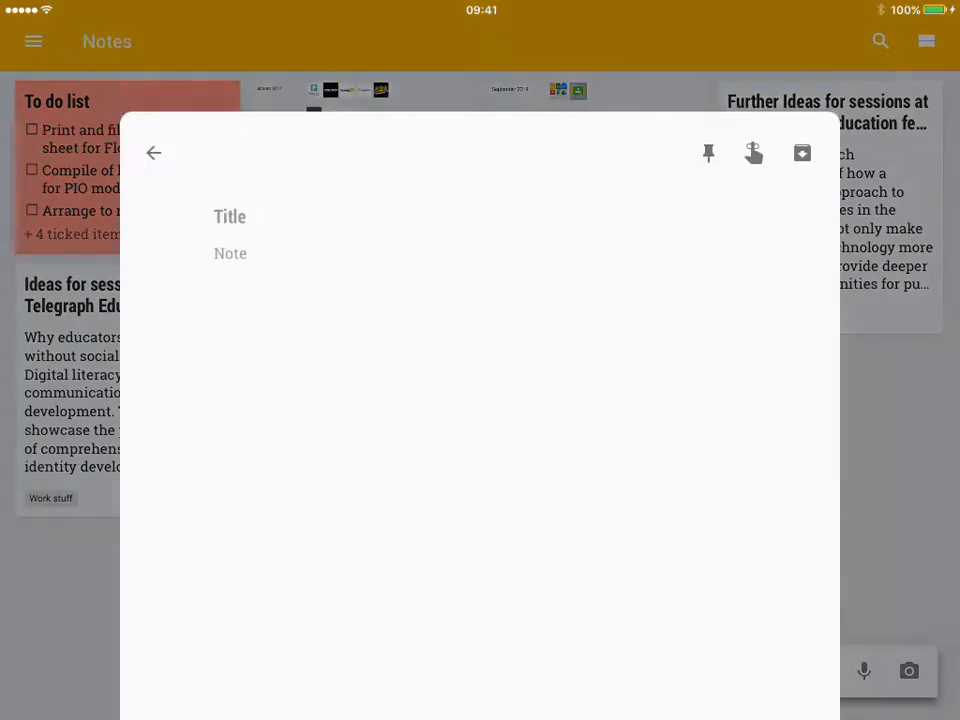
click(708, 153)
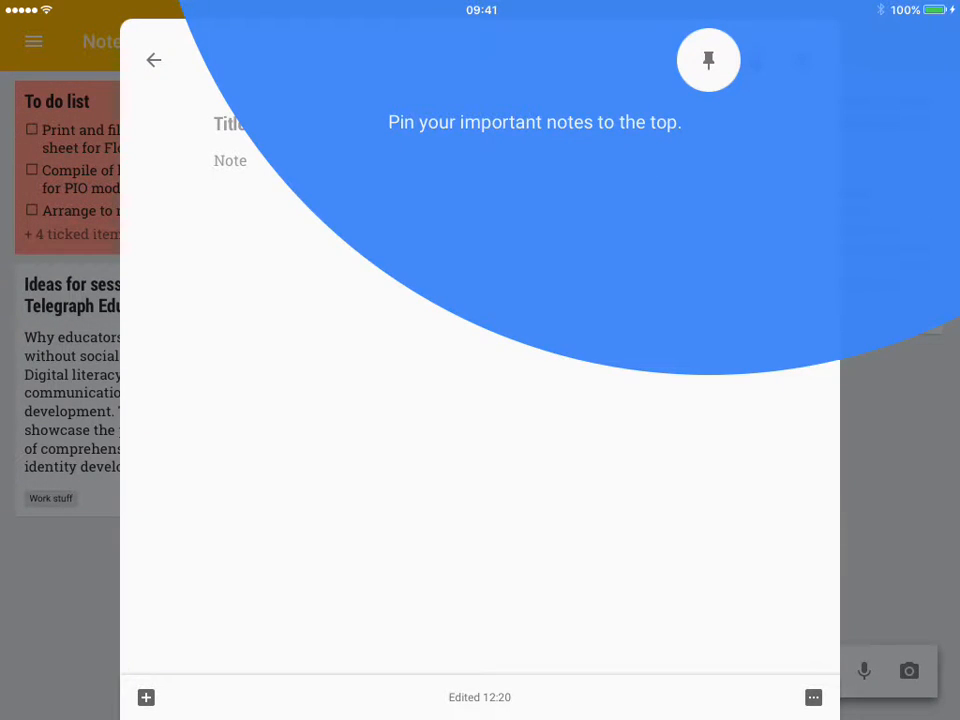
click(708, 60)
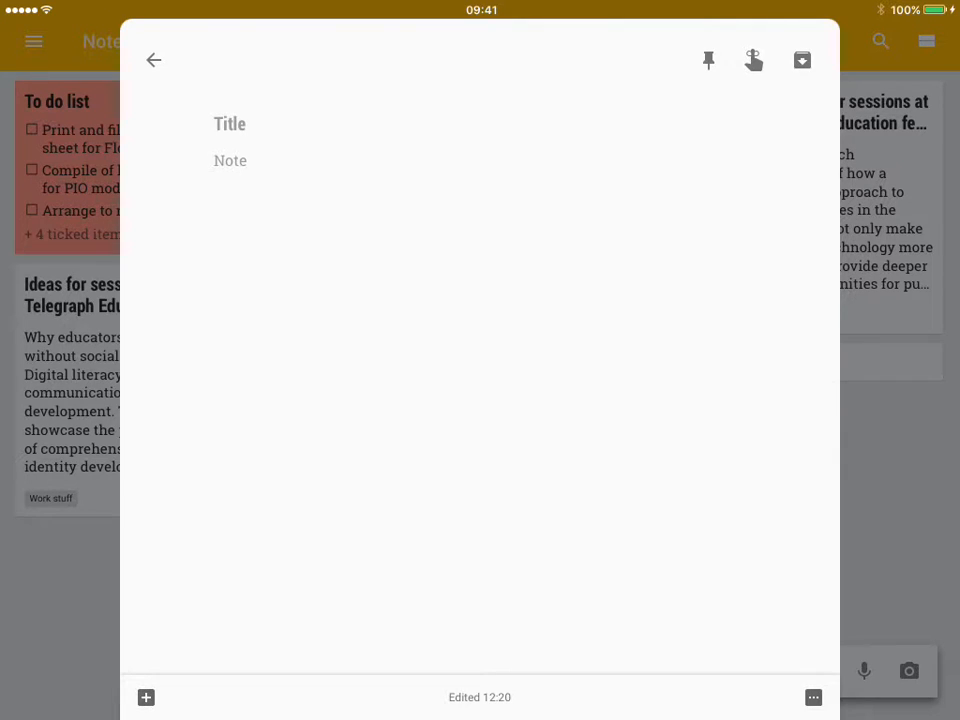
click(154, 60)
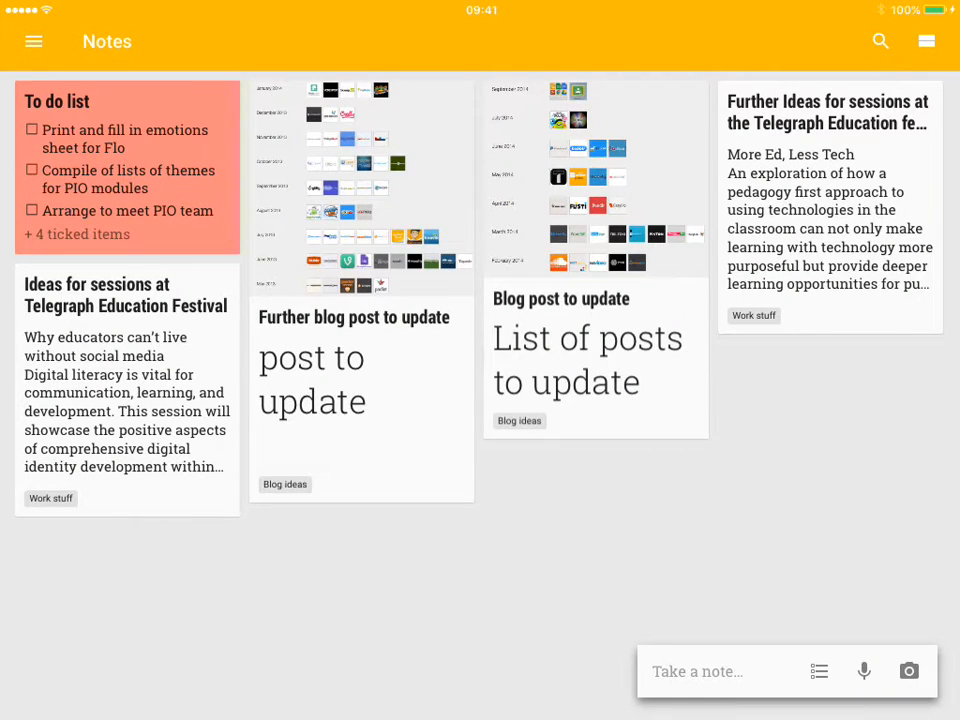
Create a checklist note with item 'Create video of iPad version' plus an empty second item, then return to the board
click(819, 671)
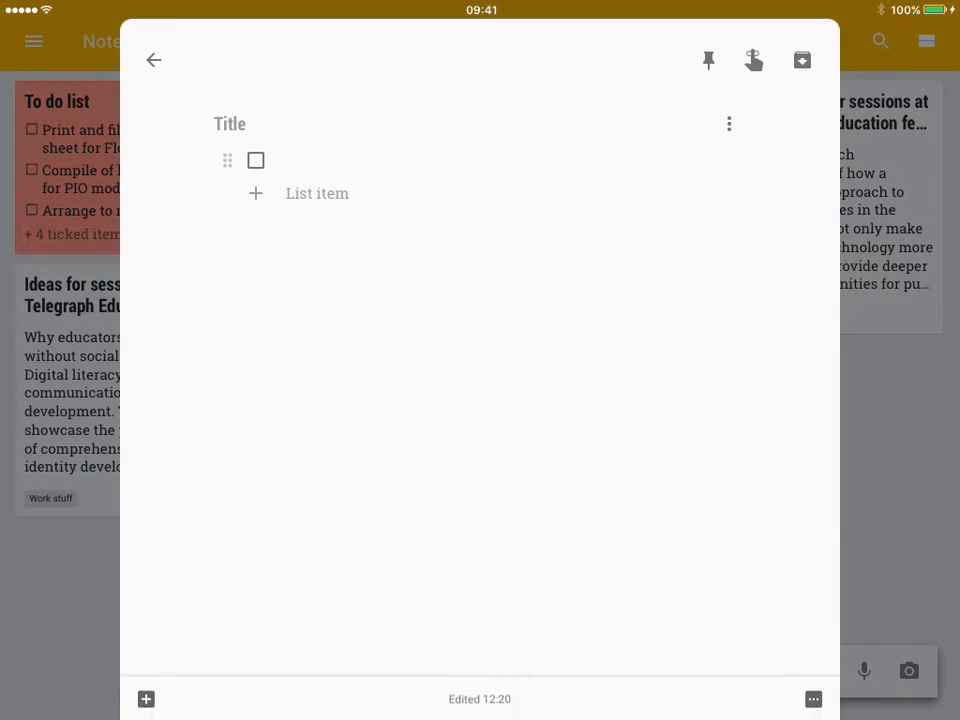
click(290, 160)
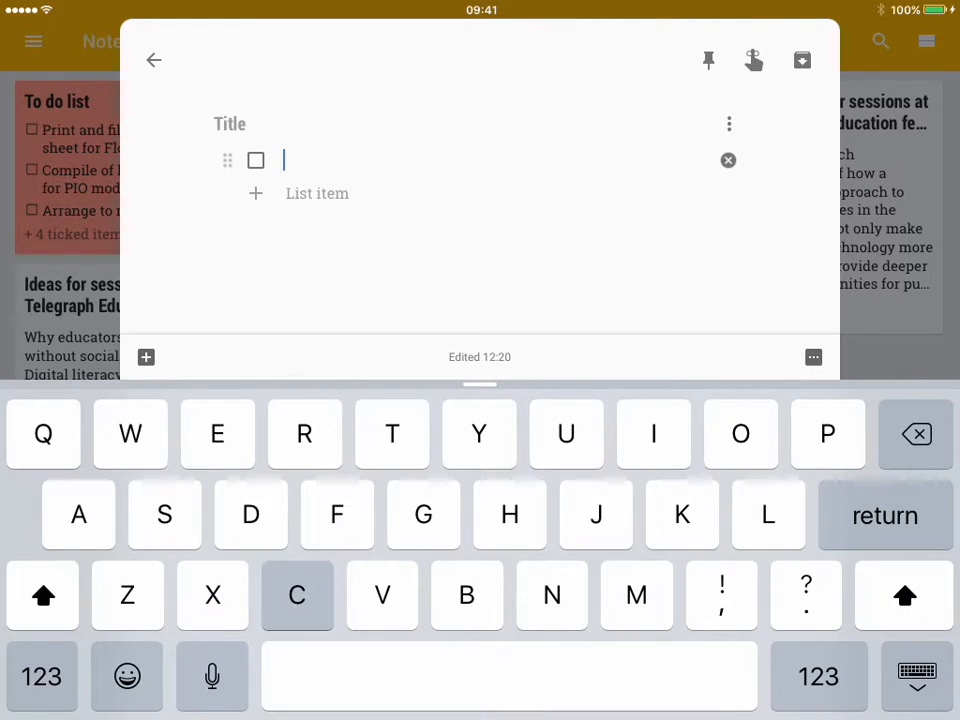
text(Create v)
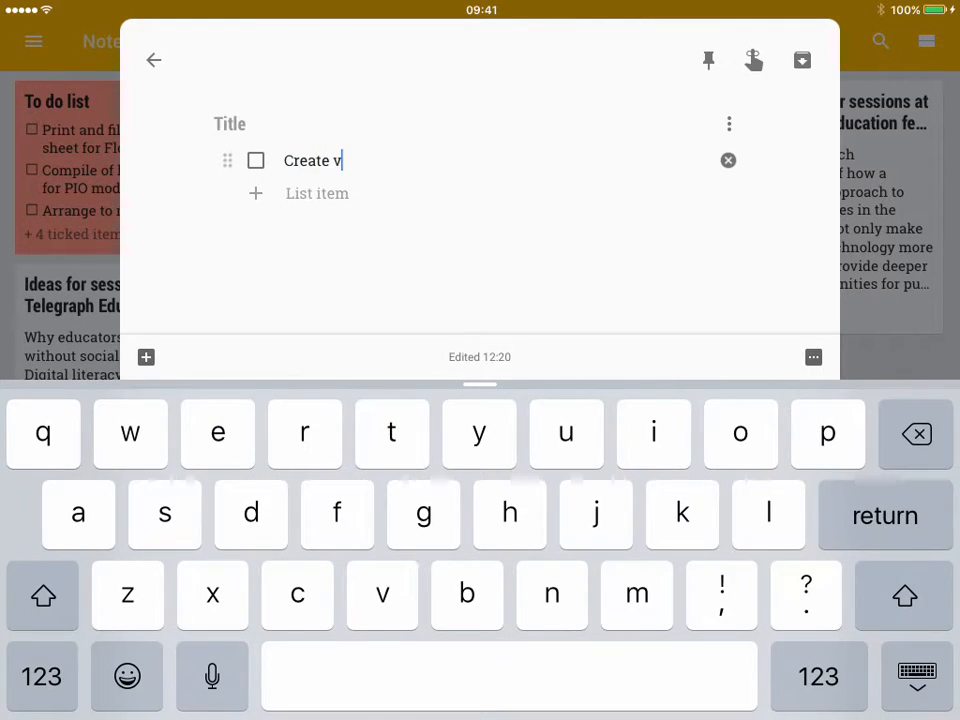
text(ideo of)
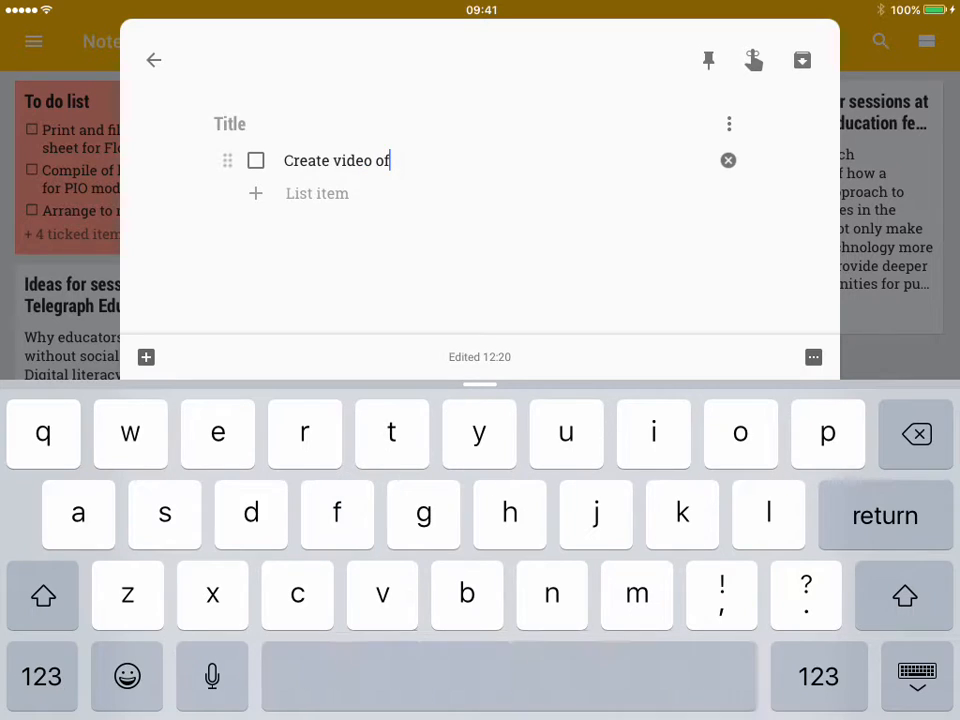
text(iPad v)
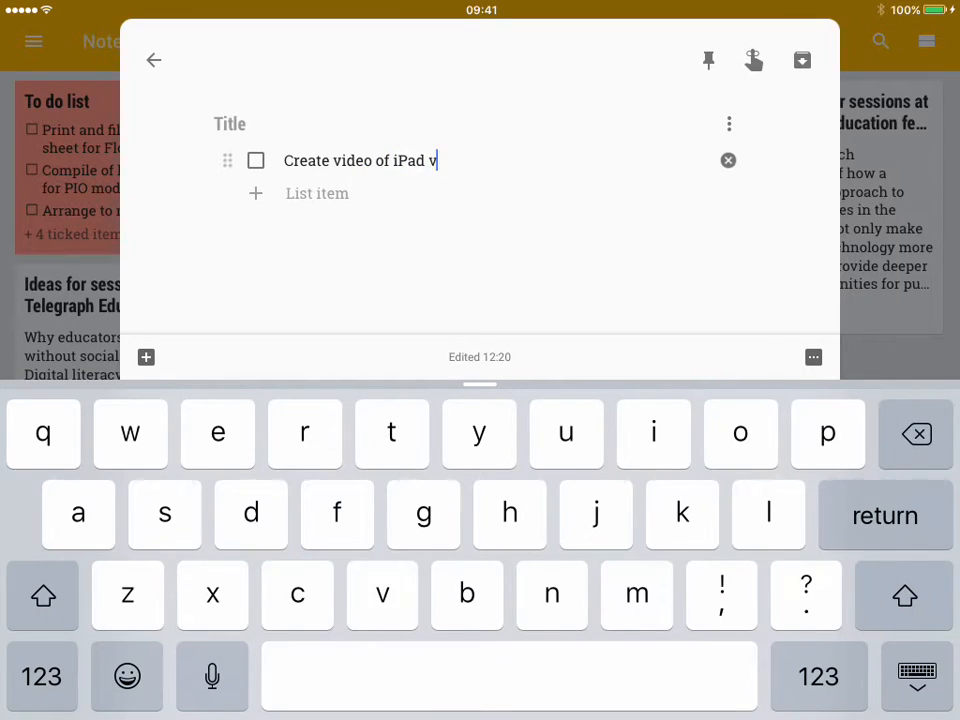
text(ersion)
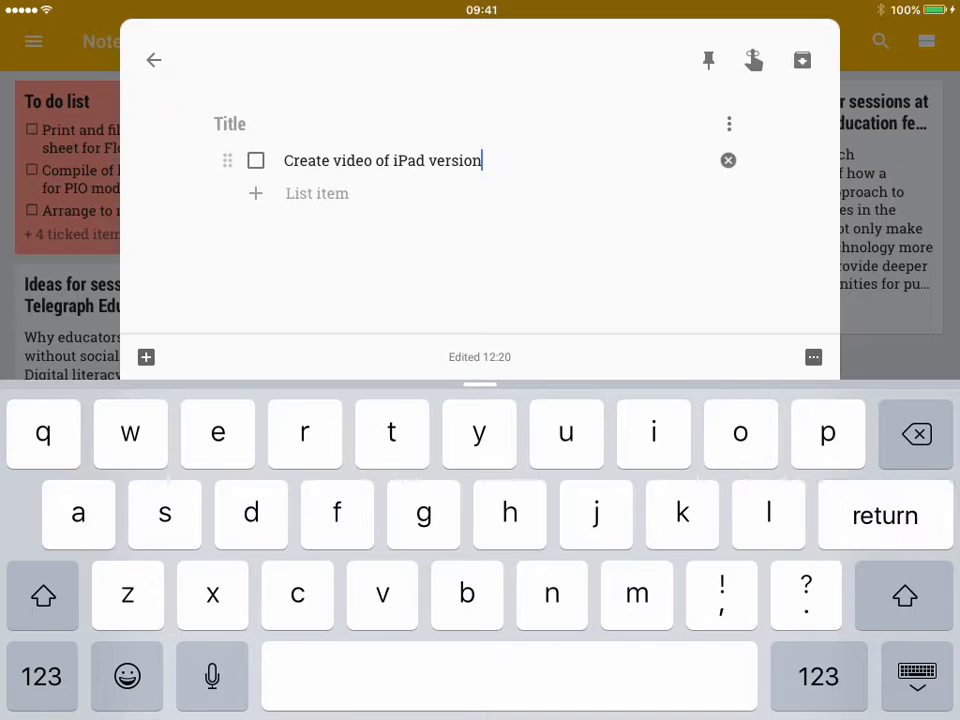
key(return)
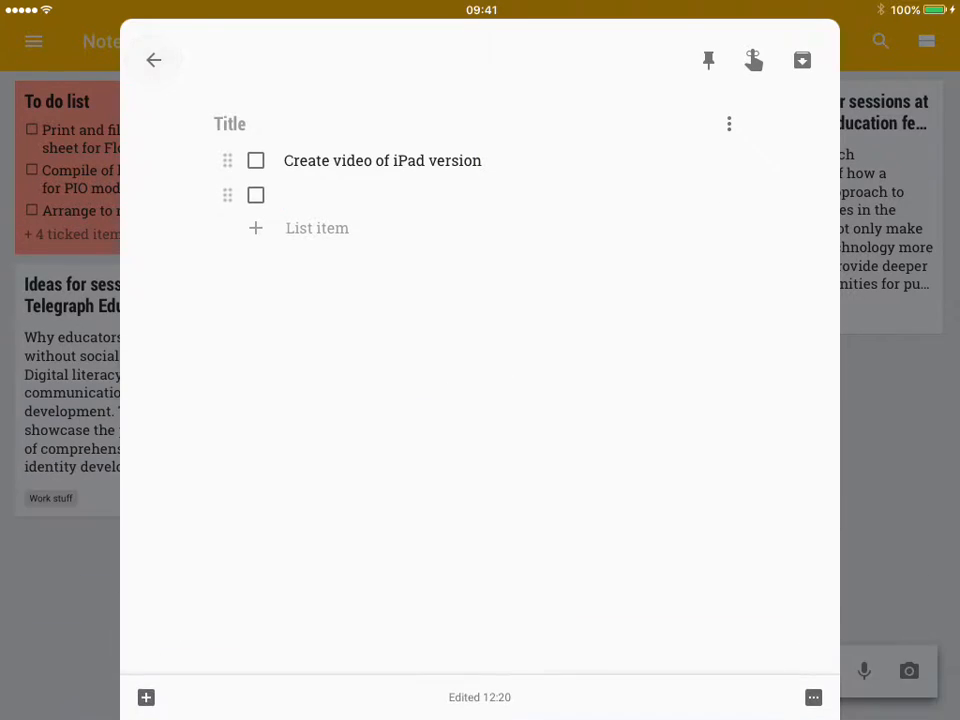
click(153, 60)
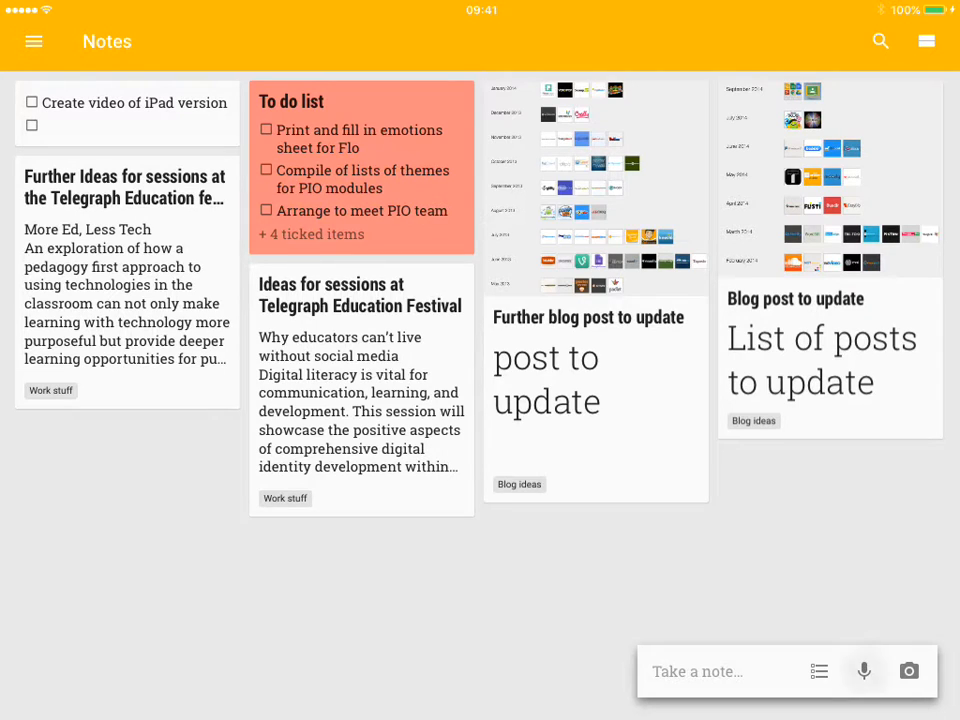
Record a 12-second voice note transcribed to text, then reopen it from the board for editing
click(863, 671)
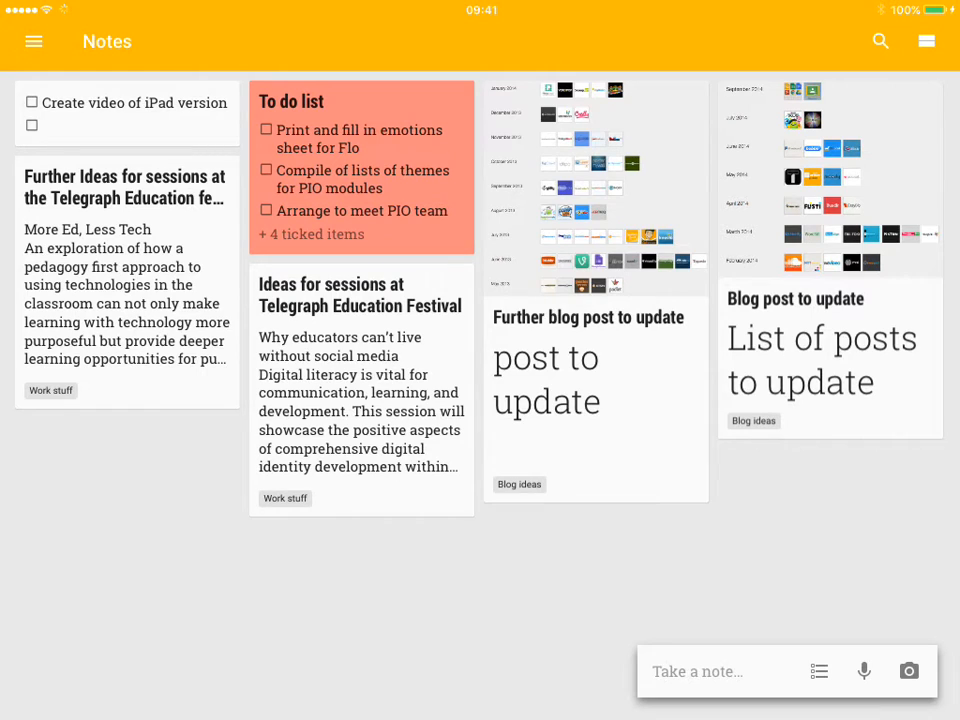
click(864, 671)
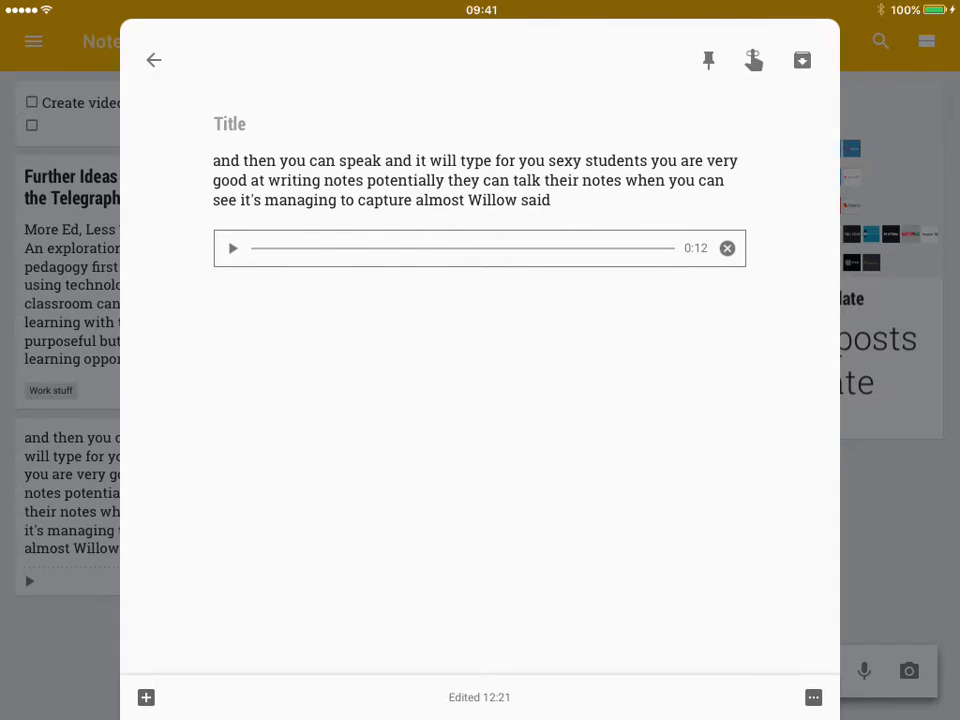
click(153, 60)
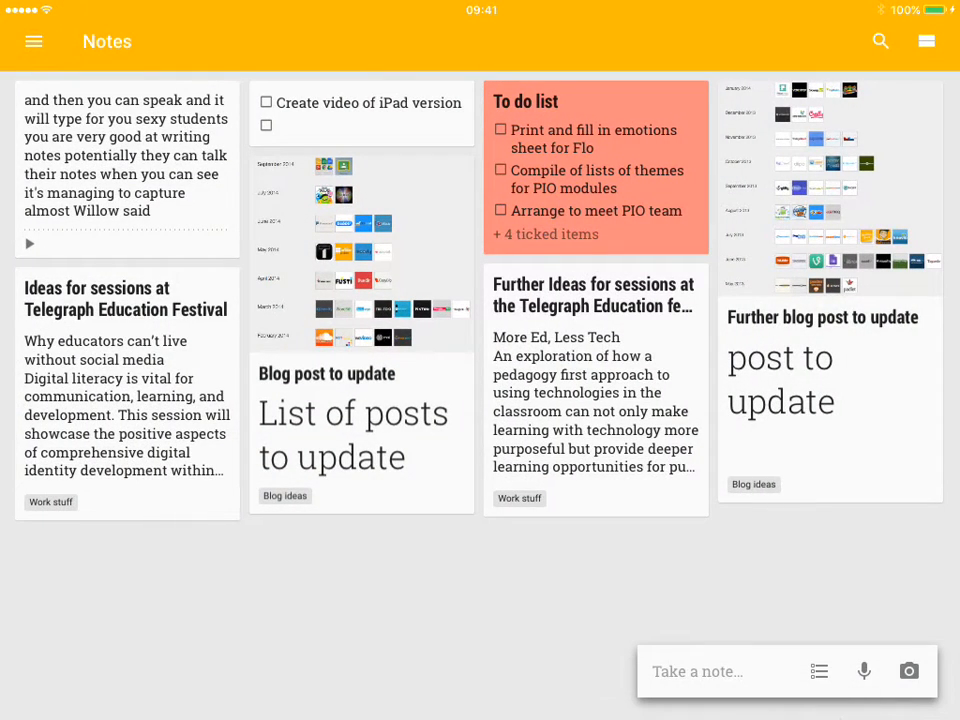
click(127, 155)
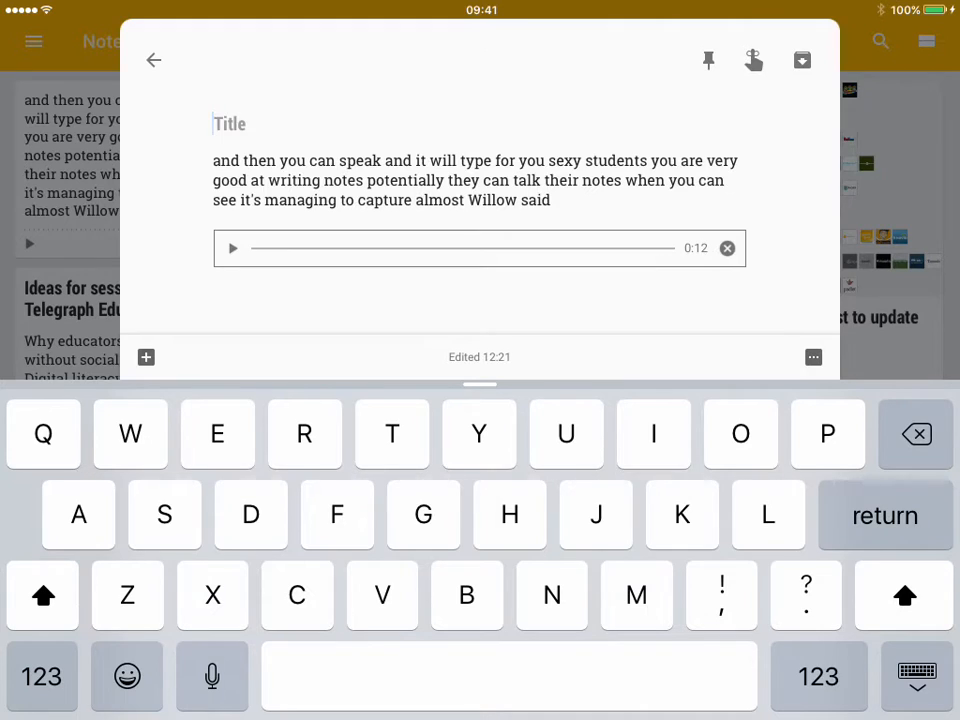
Title the voice note 'James demo', rejecting the autocorrect suggestion
text(Jen)
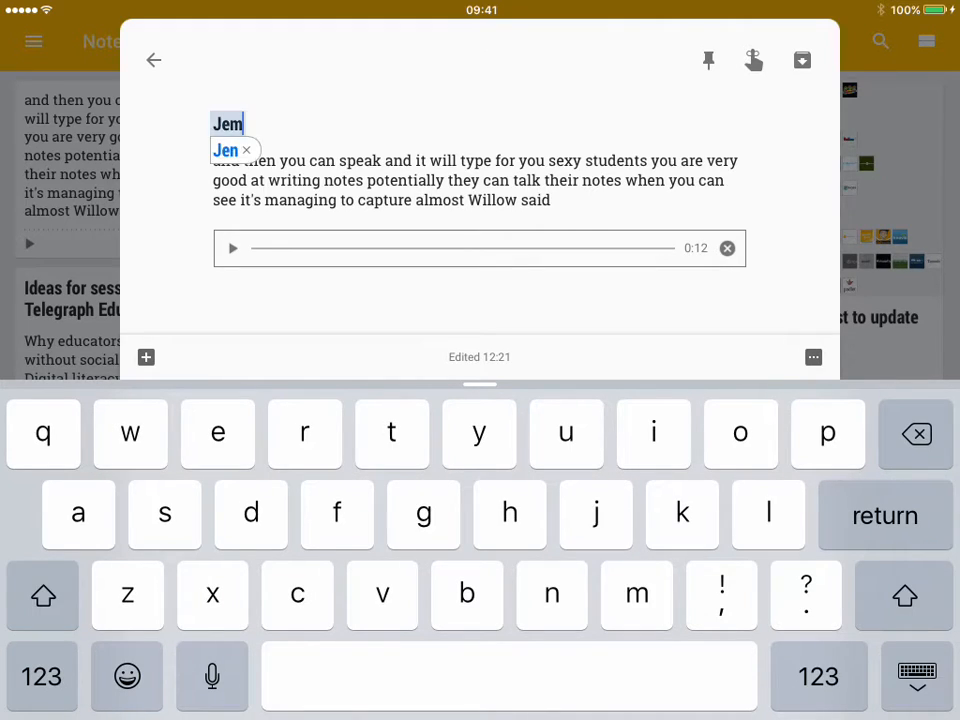
click(217, 433)
text(ames d)
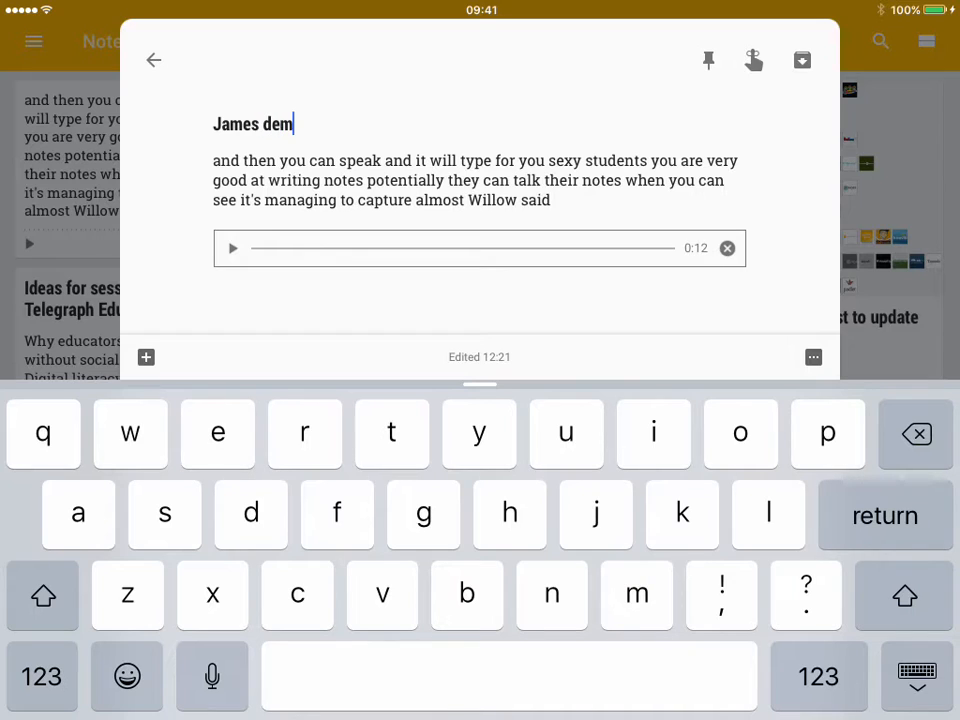
text(o)
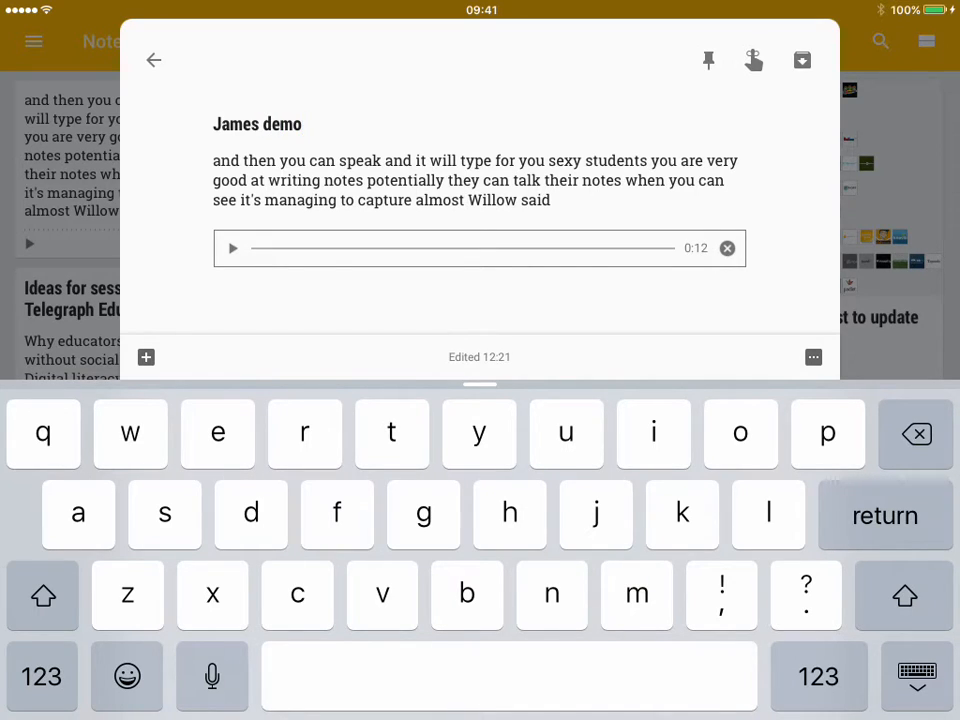
click(812, 357)
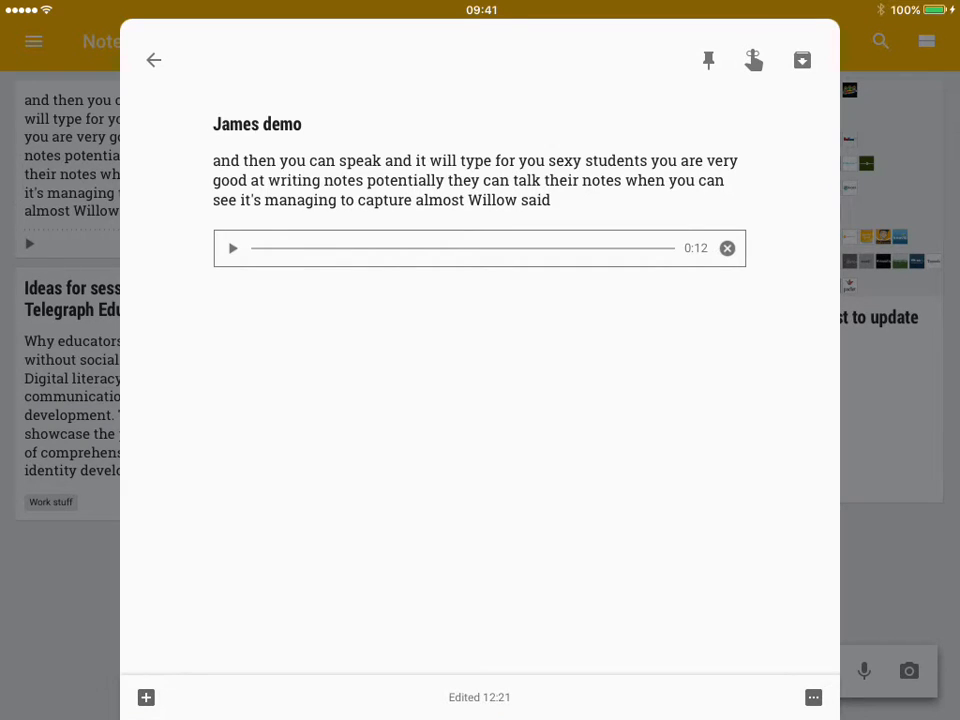
click(812, 697)
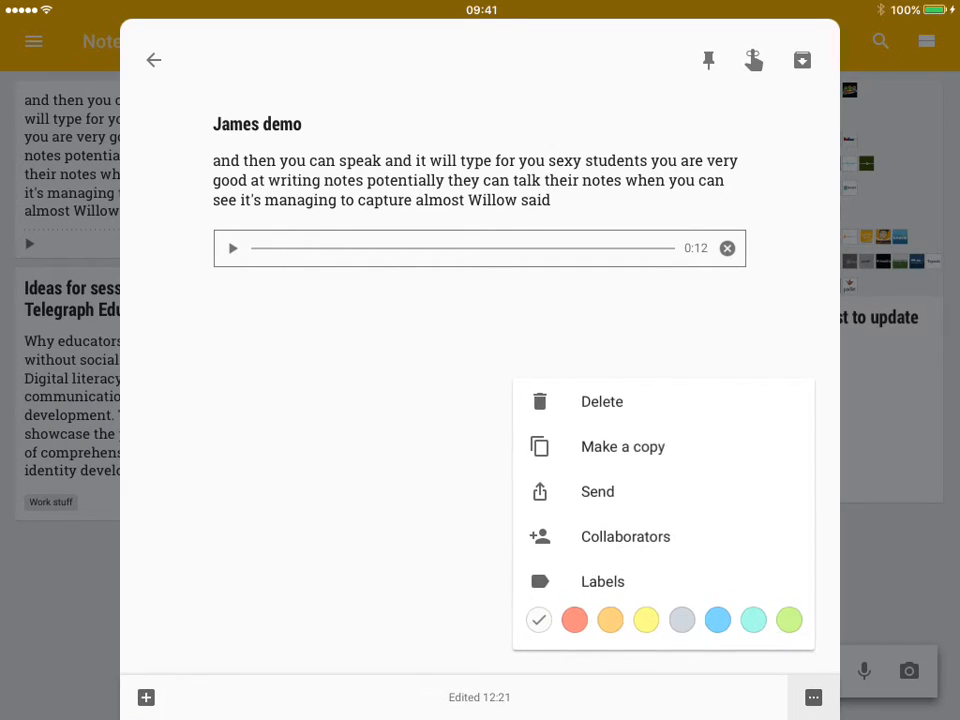
Apply the Work stuff label to the voice note and return to the board
click(602, 581)
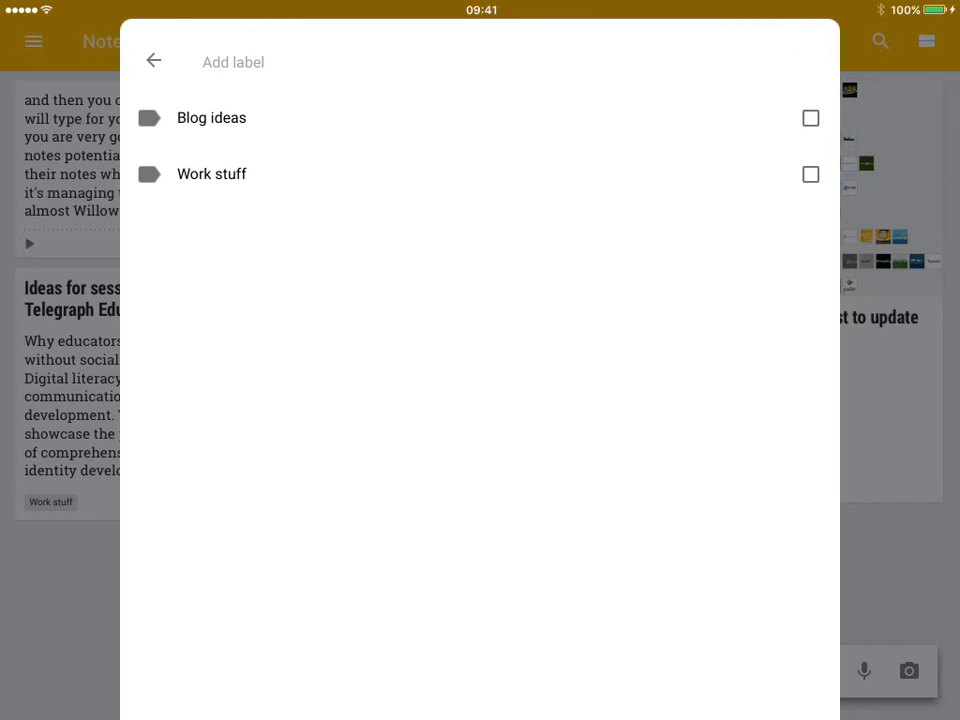
click(810, 174)
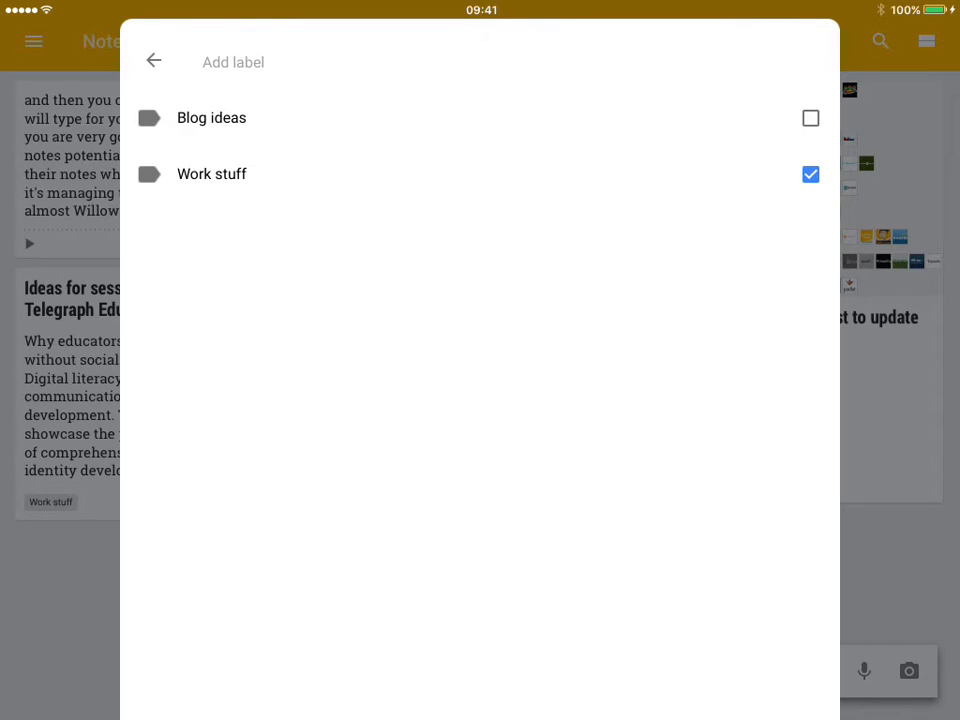
click(154, 61)
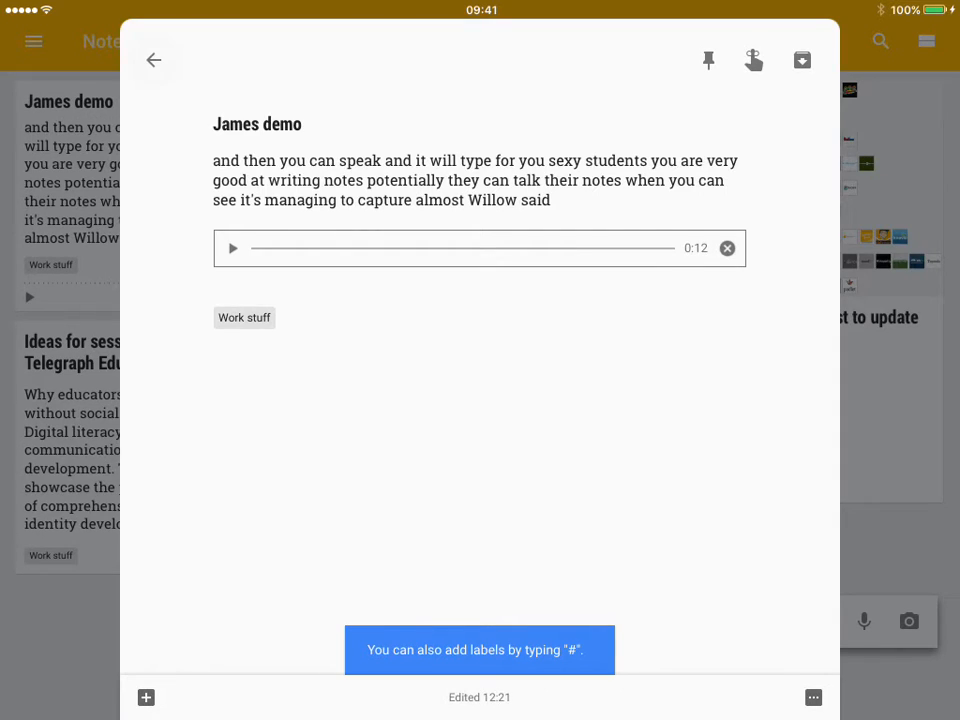
click(153, 60)
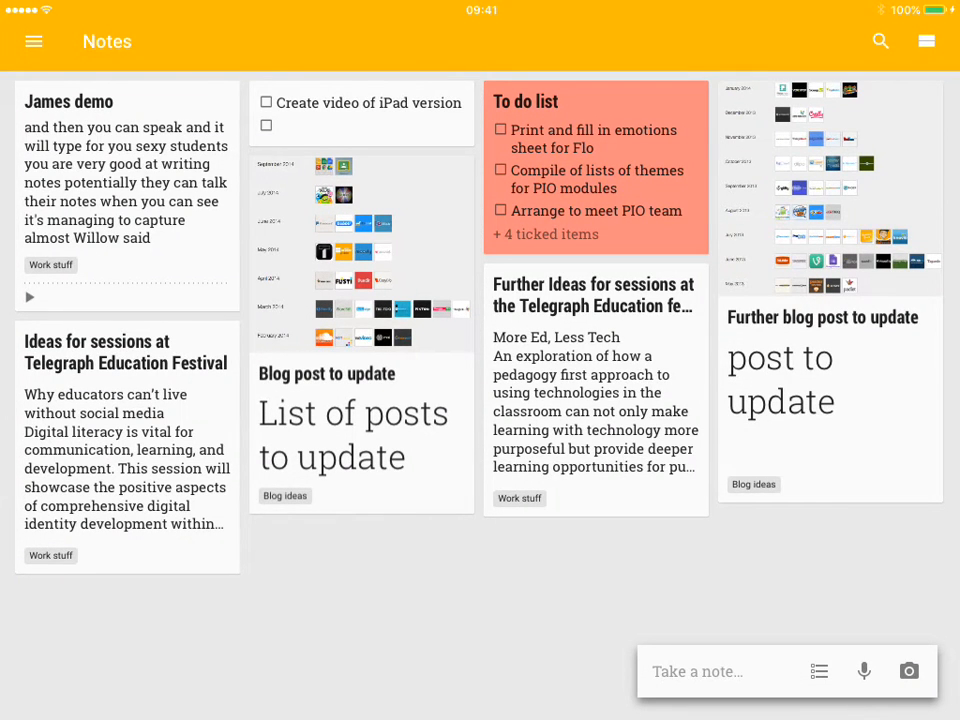
Filter the board to Work stuff notes, then to Blog ideas notes via the navigation panel
click(34, 41)
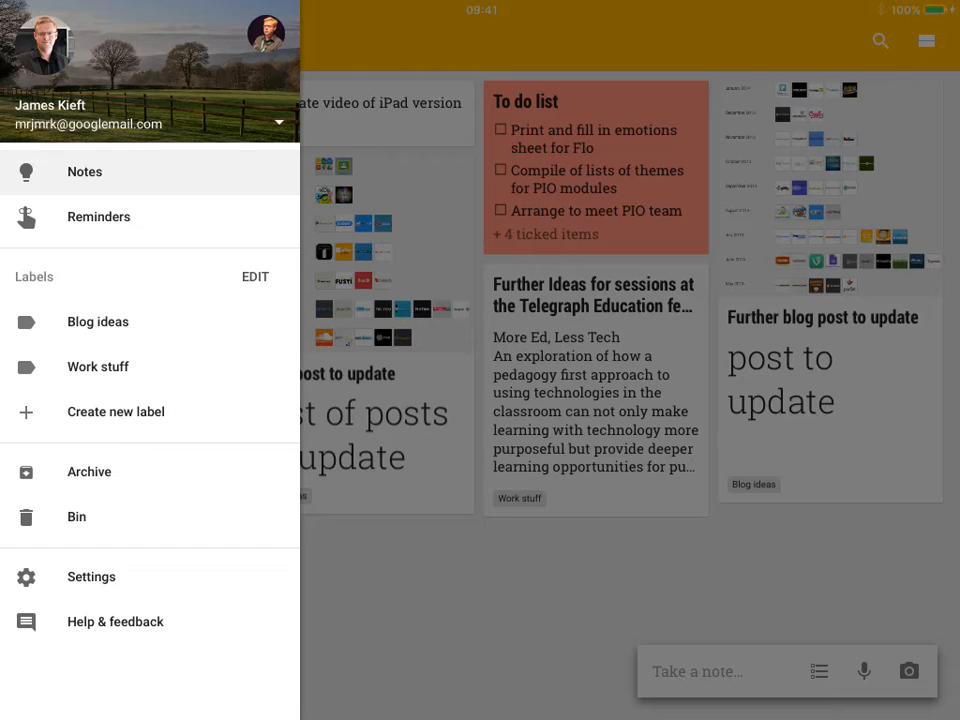
click(98, 366)
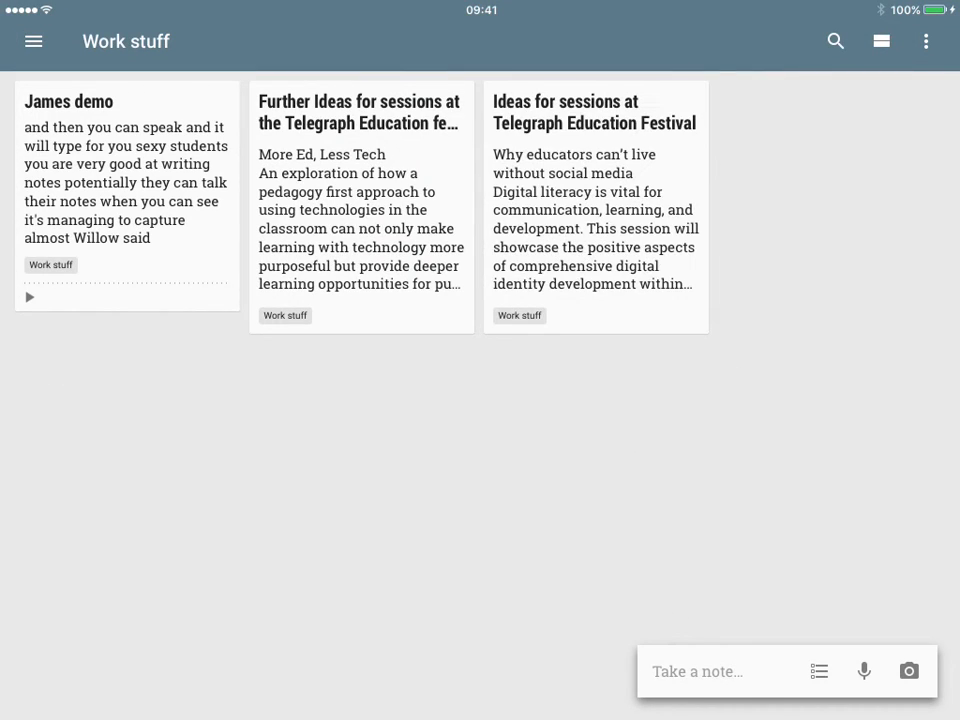
click(34, 41)
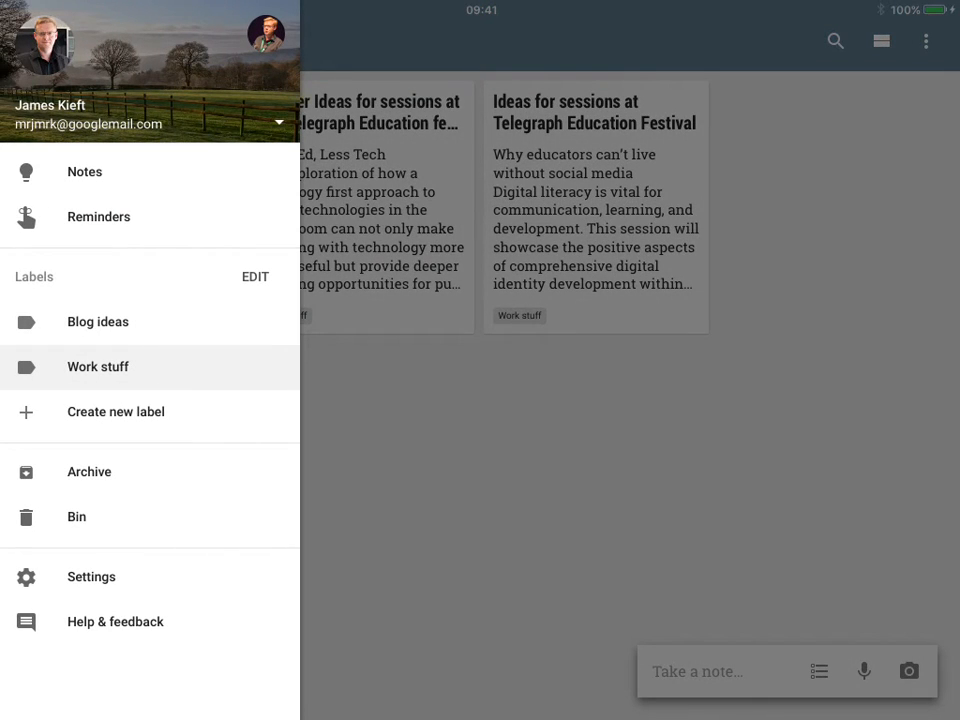
click(98, 321)
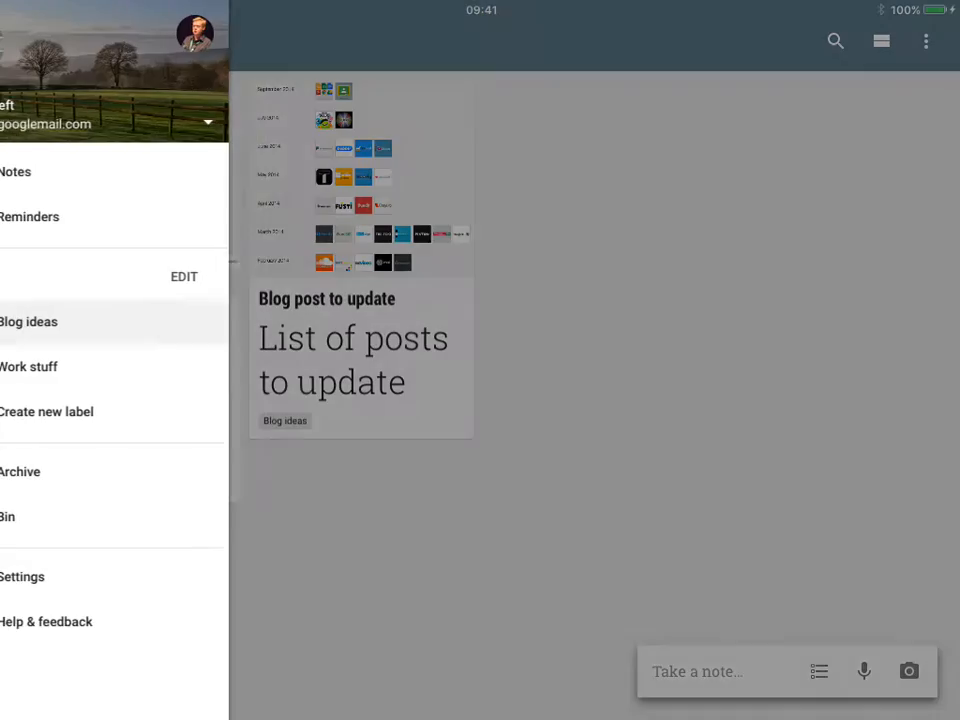